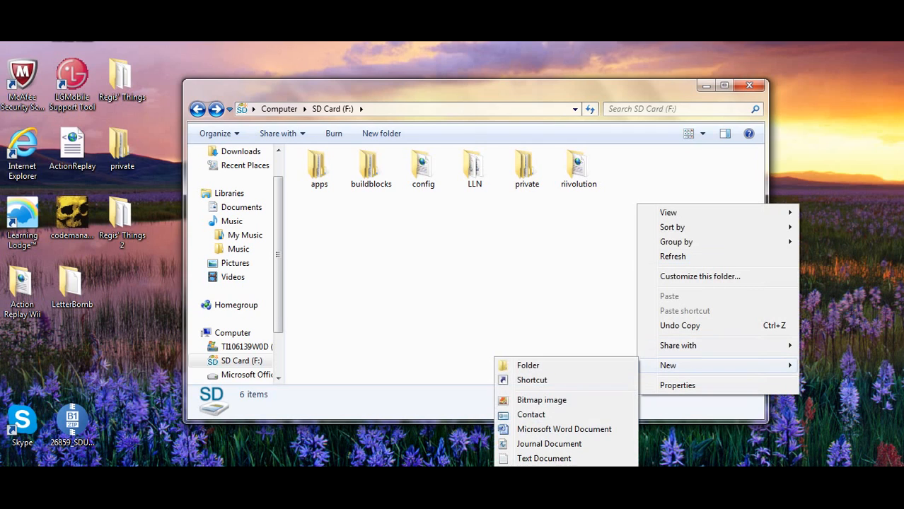
Create a new folder at the SD card root and name it 'txtcodes'
left_click(528, 366)
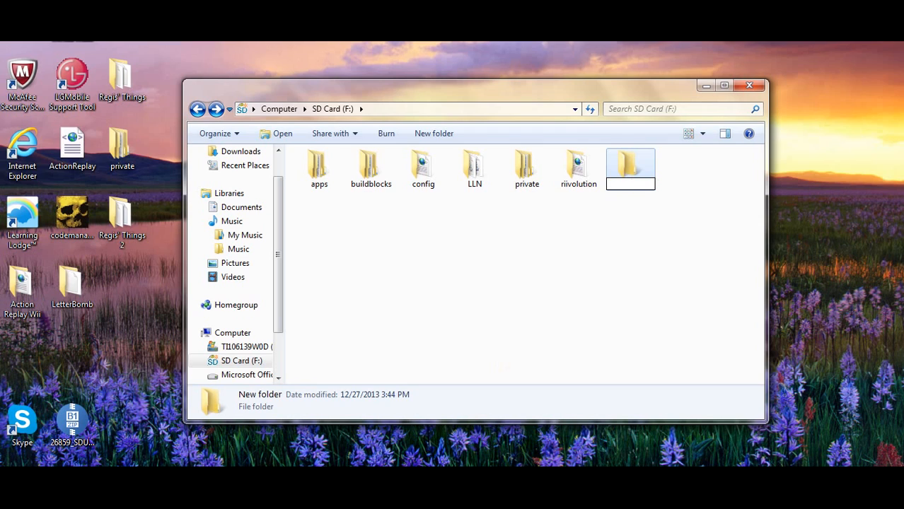
type("txt")
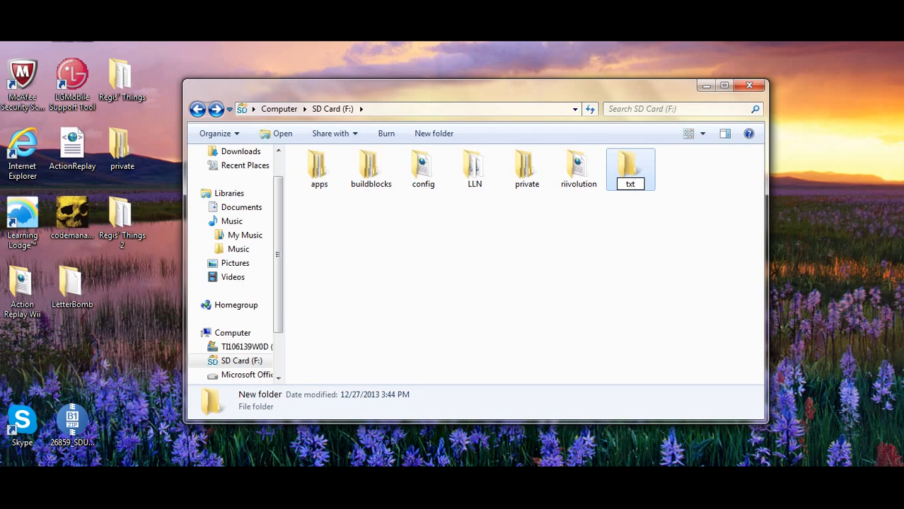
type("codes")
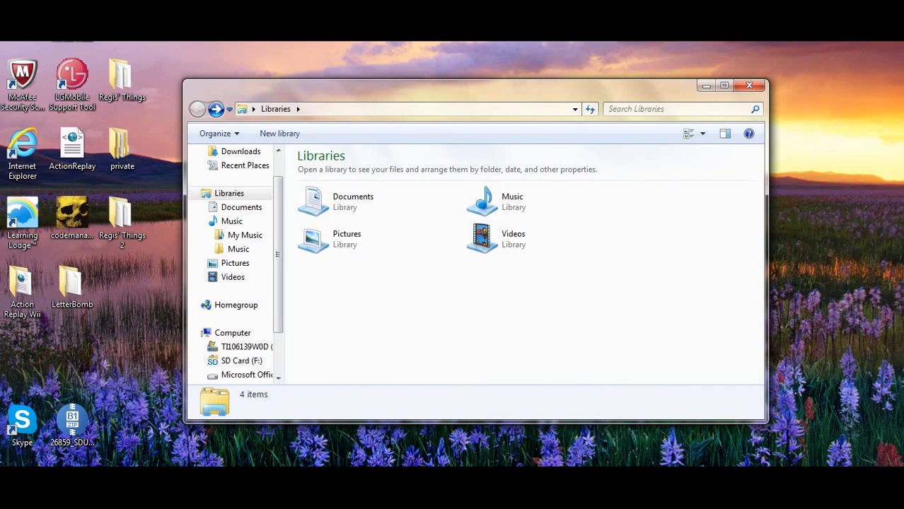
Back at the SD card root, rename the leftover New folder to 'codes'
left_click(240, 361)
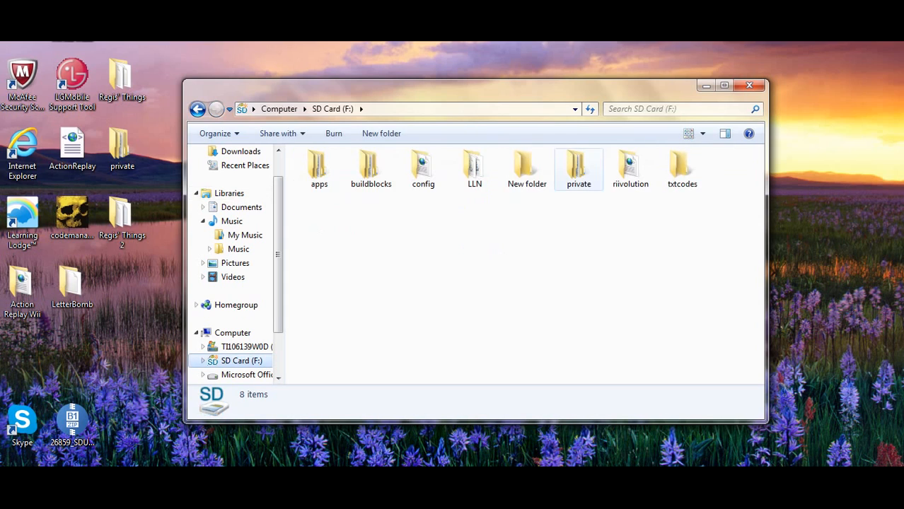
right_click(526, 168)
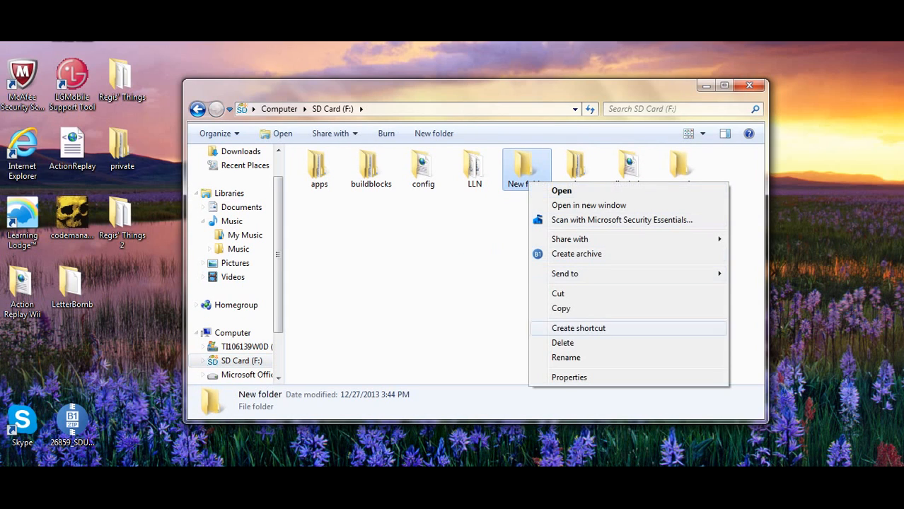
left_click(566, 356)
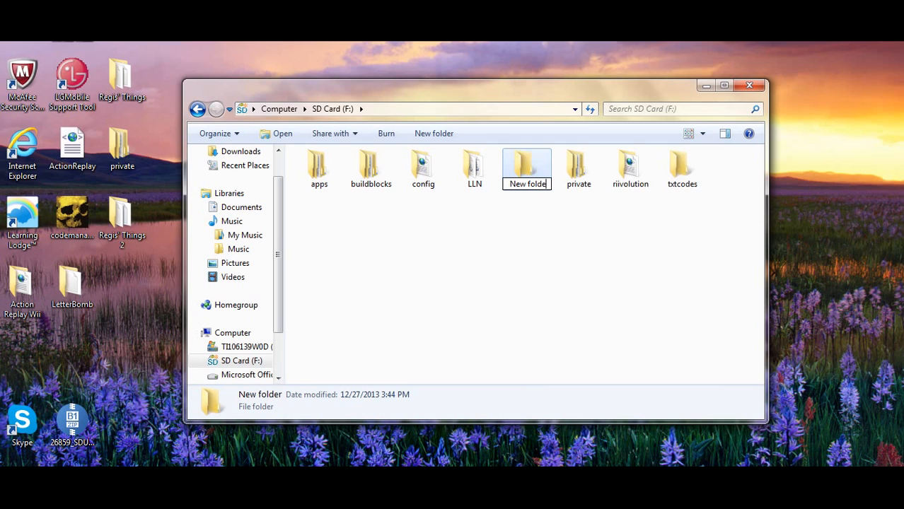
type("co")
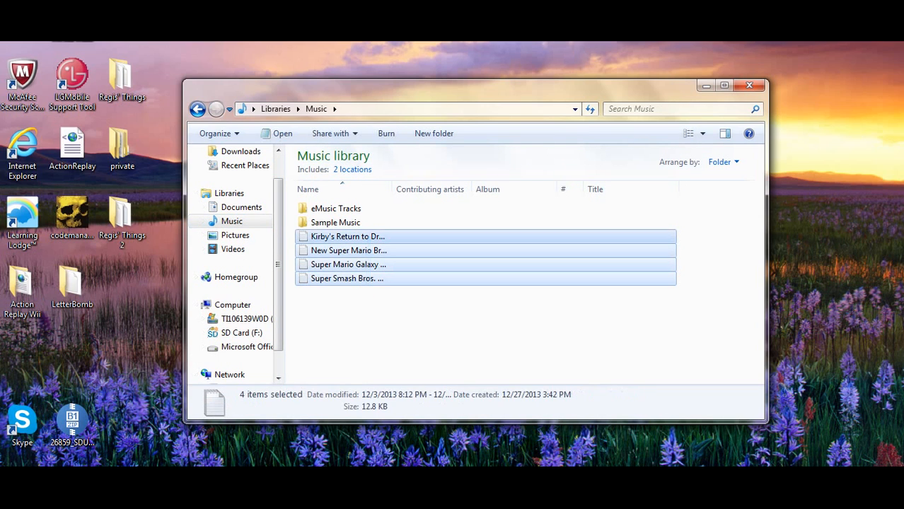
Select the four game cheat text files in Music and view the Super Mario Galaxy codes
left_click_drag(348, 236, 319, 255)
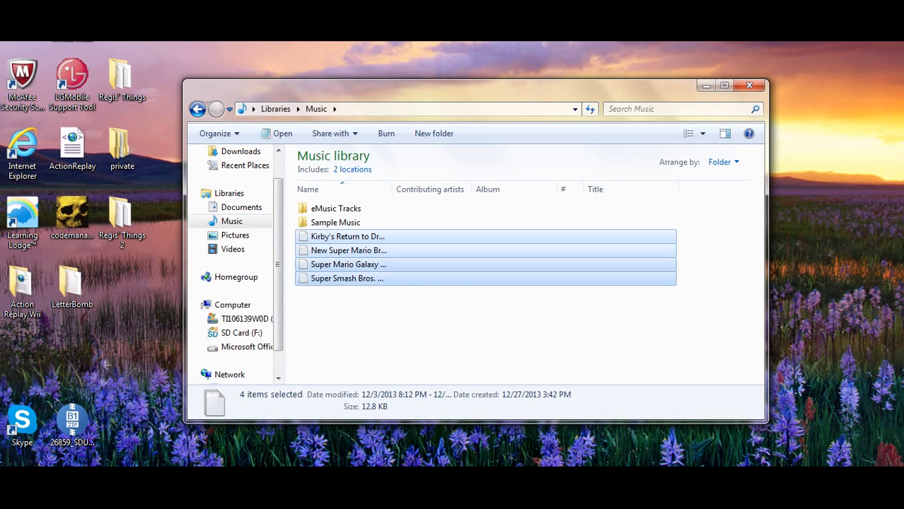
double_click(348, 264)
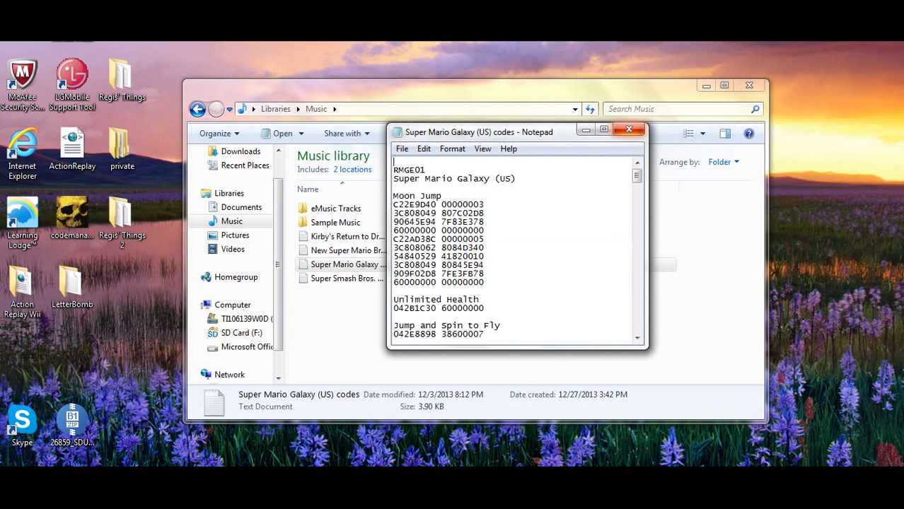
left_click(628, 129)
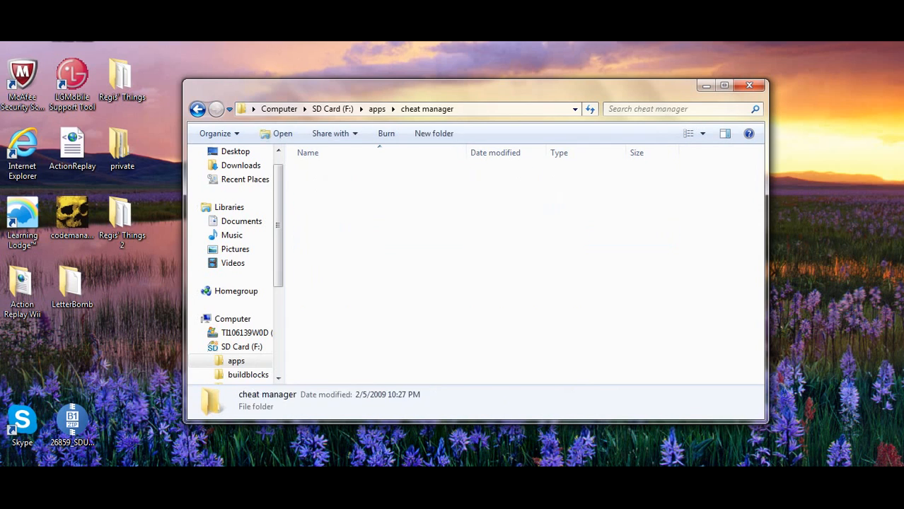
double_click(324, 214)
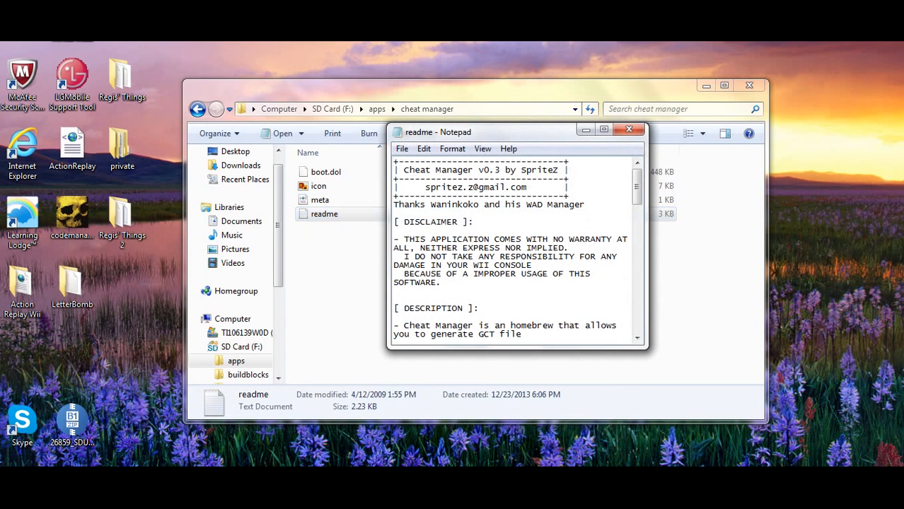
scroll("down", 3)
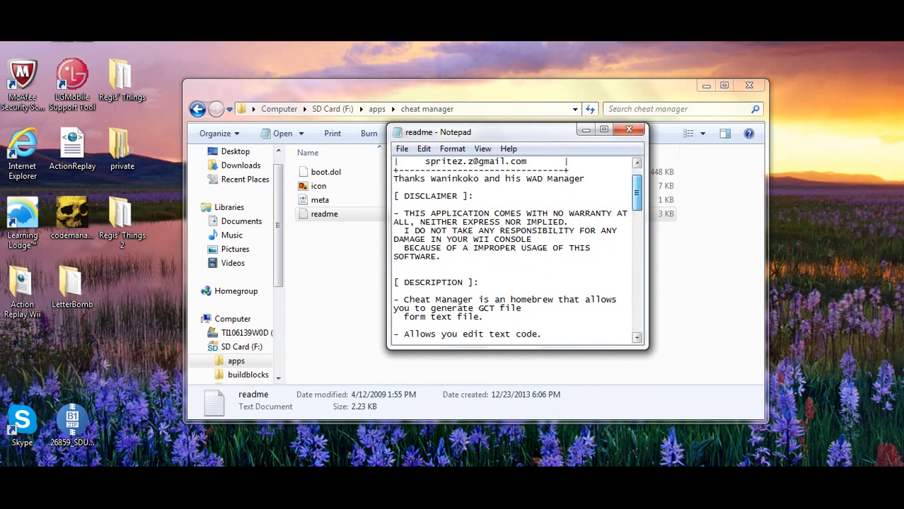
scroll("down", 3)
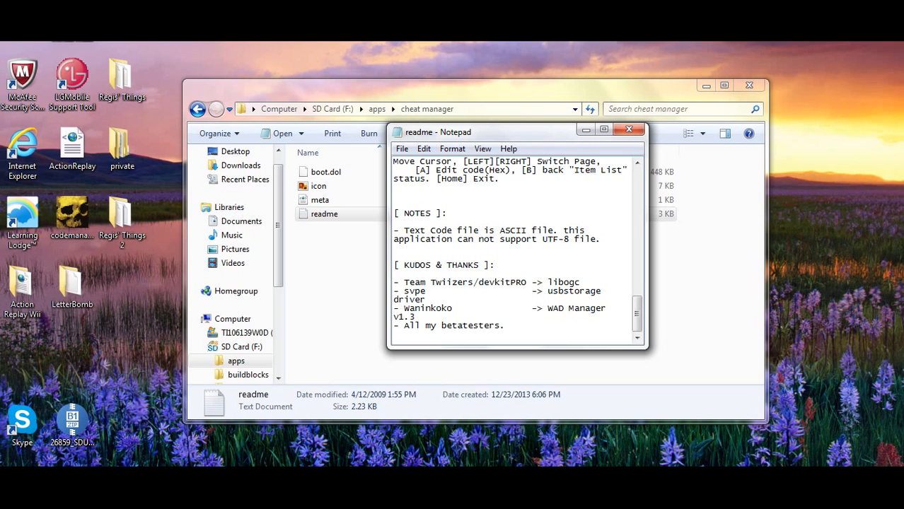
left_click_drag(393, 229, 601, 239)
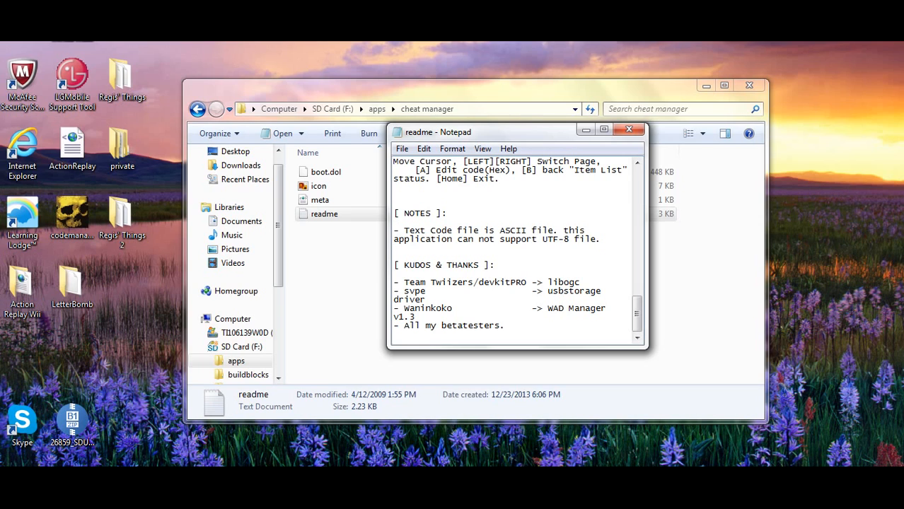
left_click(629, 129)
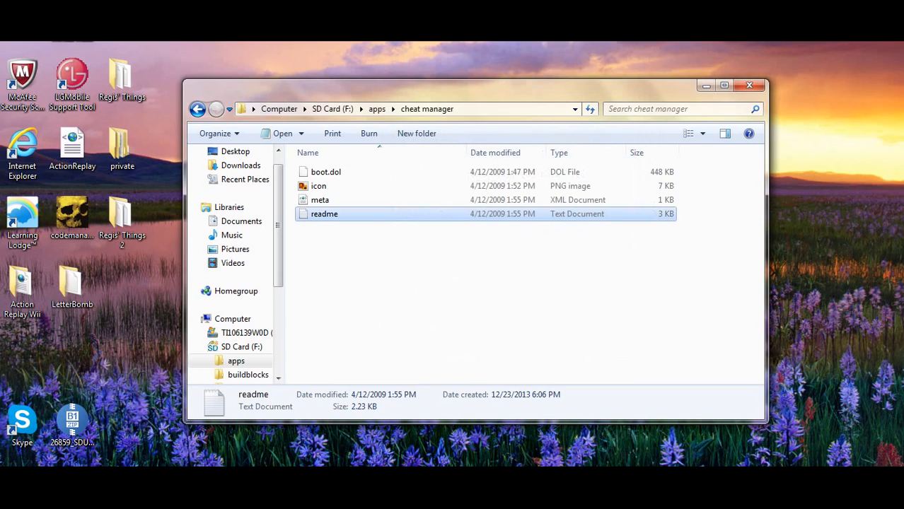
Browse into the WiiChatter folder inside apps on the SD card
left_click(198, 107)
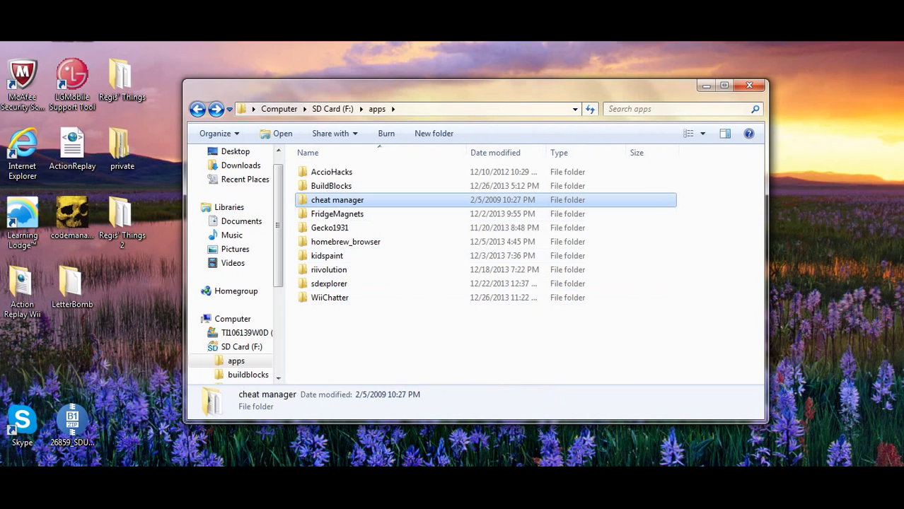
left_click(330, 297)
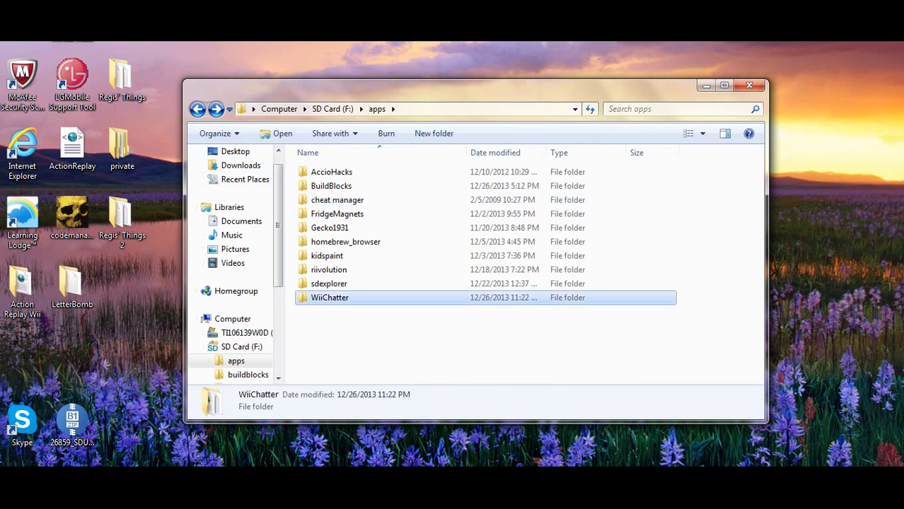
double_click(330, 297)
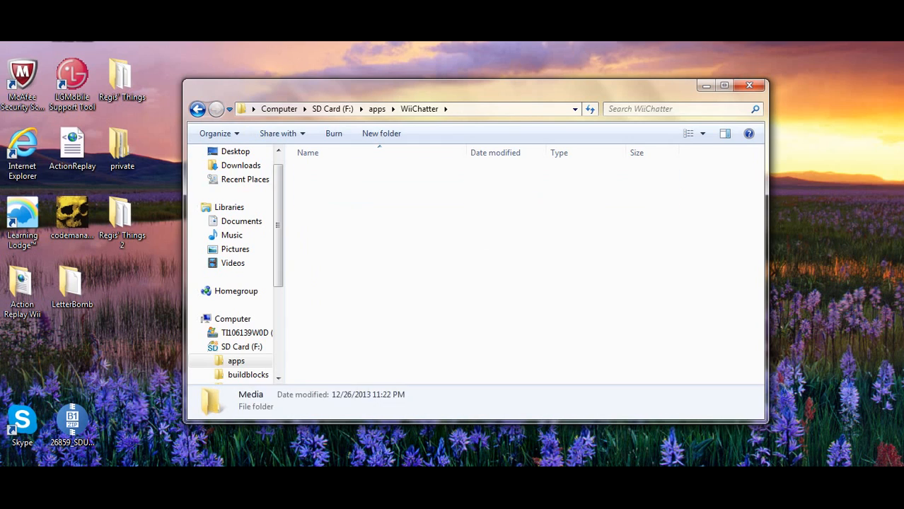
Return to the SD card root, enter txtcodes and select the Super Smash Bros. Brawl (US) codes file
left_click(377, 107)
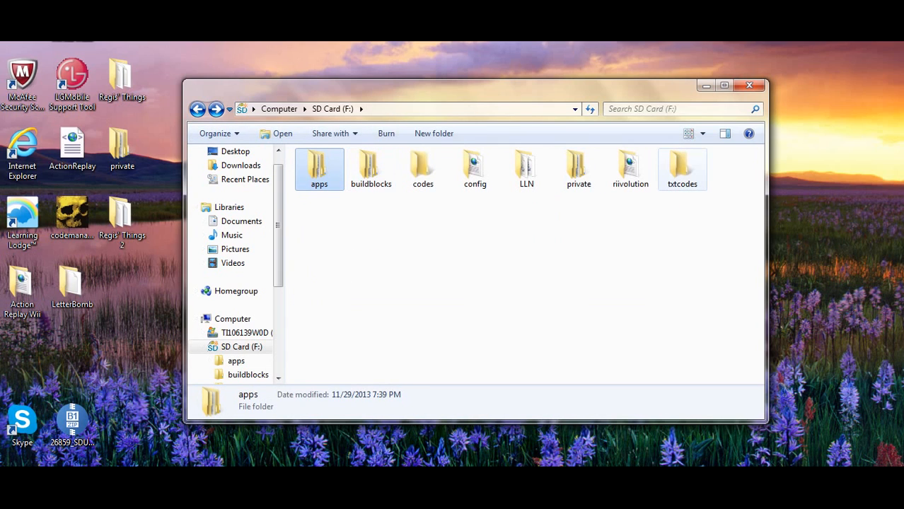
double_click(682, 167)
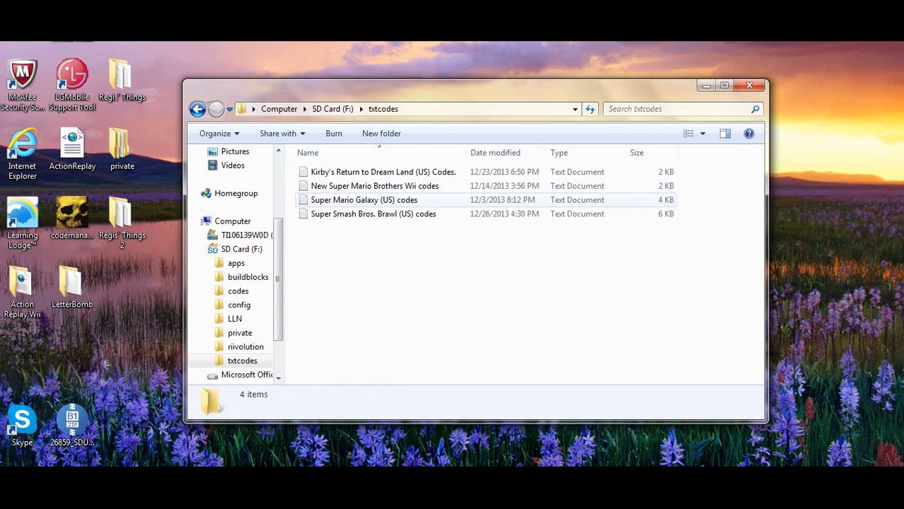
left_click(374, 213)
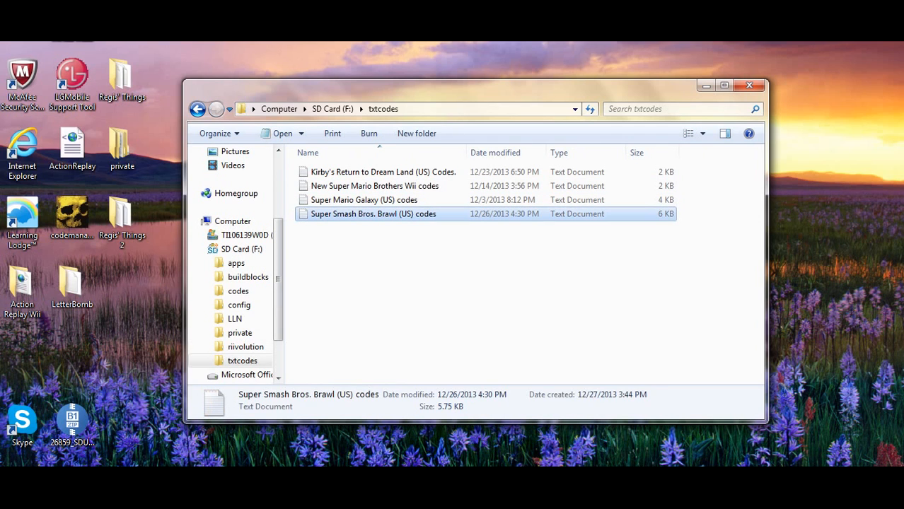
Read through the Super Smash Bros. Brawl (US) codes in Notepad and close the file
double_click(374, 214)
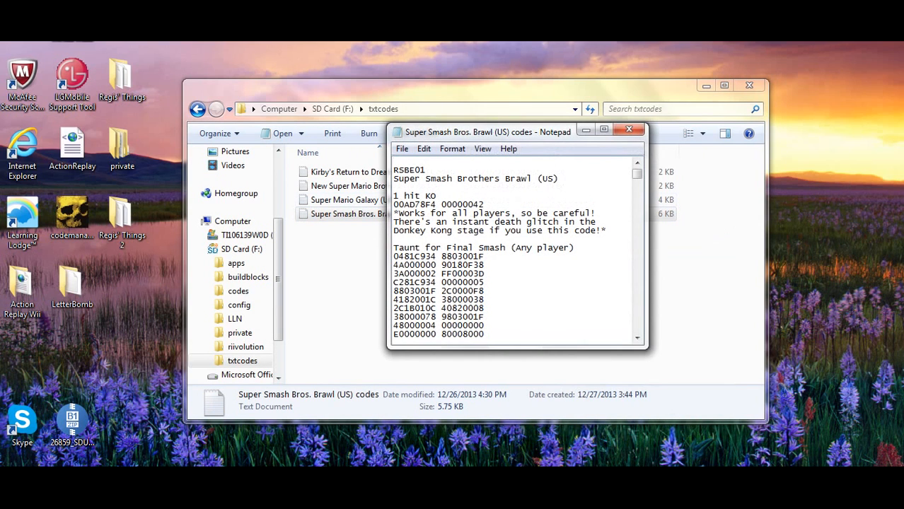
scroll("down", 3)
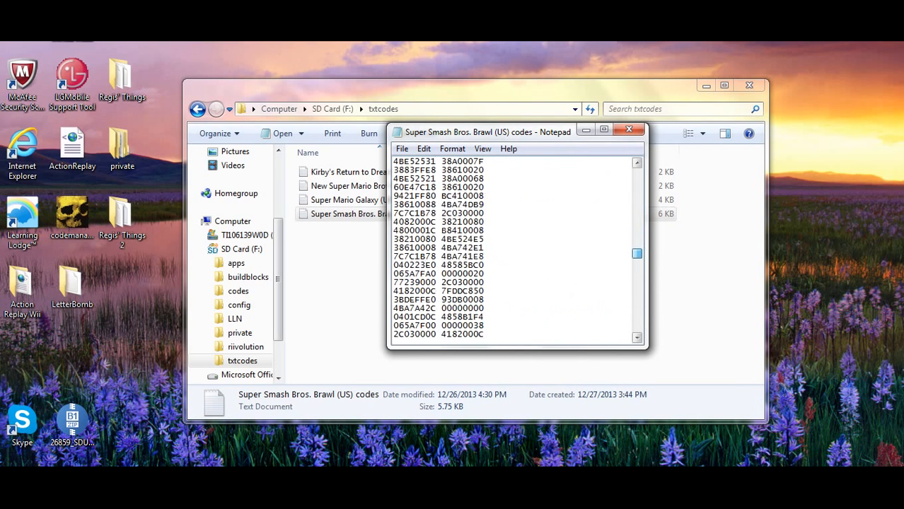
scroll("down", 3)
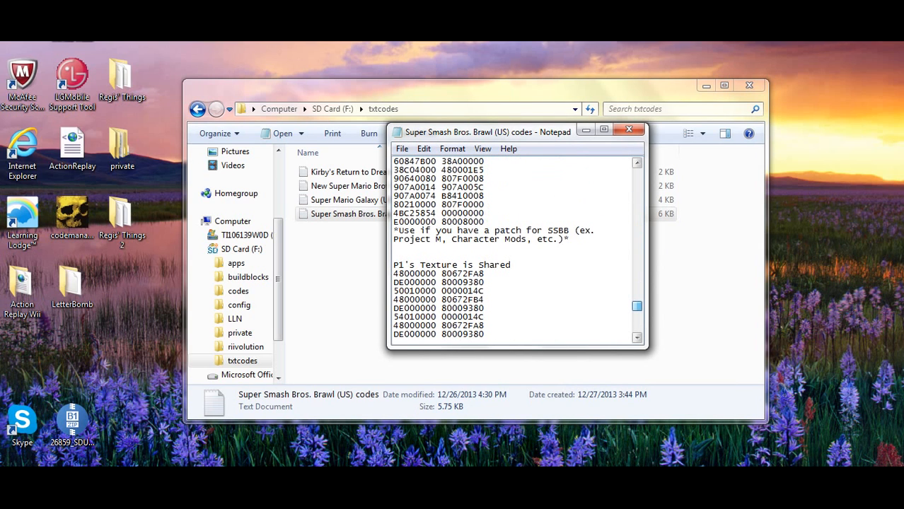
scroll("down", 3)
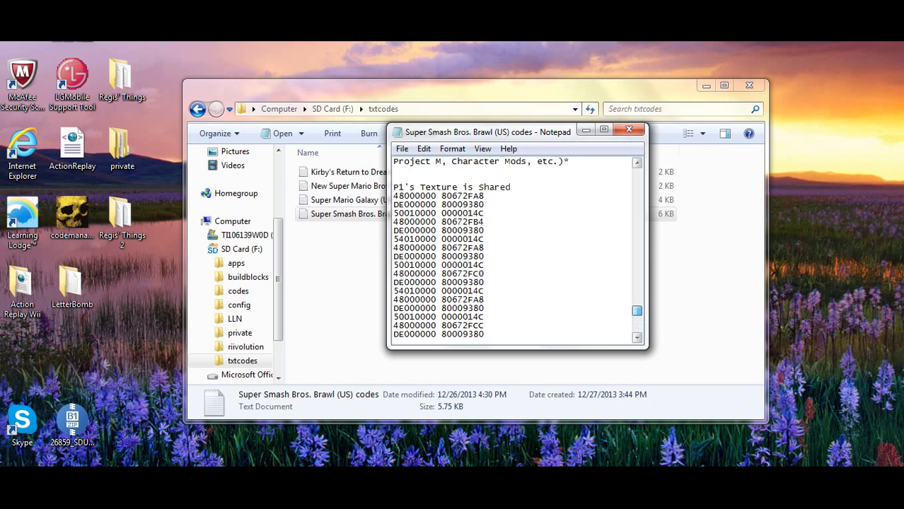
scroll("down", 3)
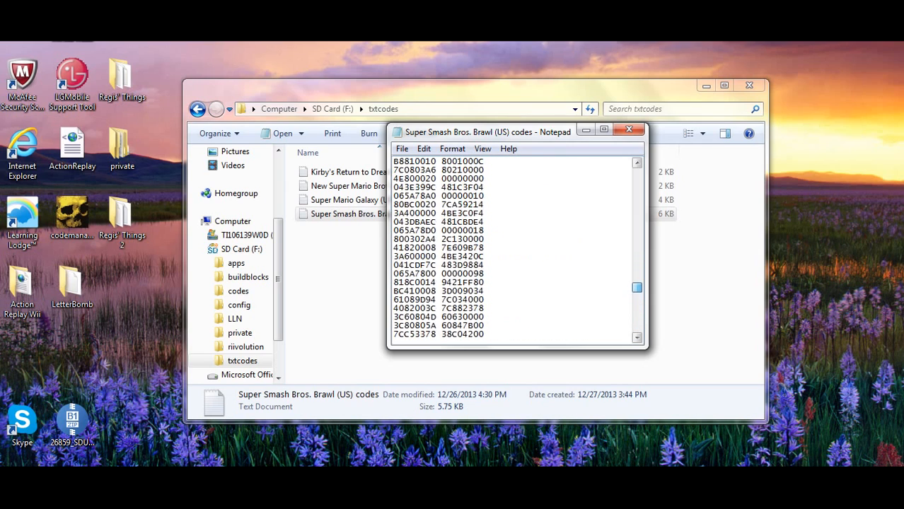
scroll("down", 3)
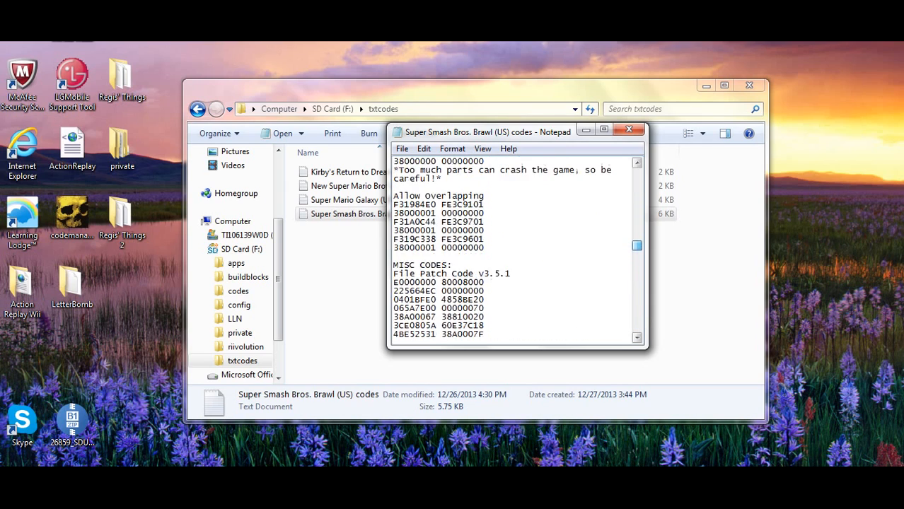
scroll("down", 3)
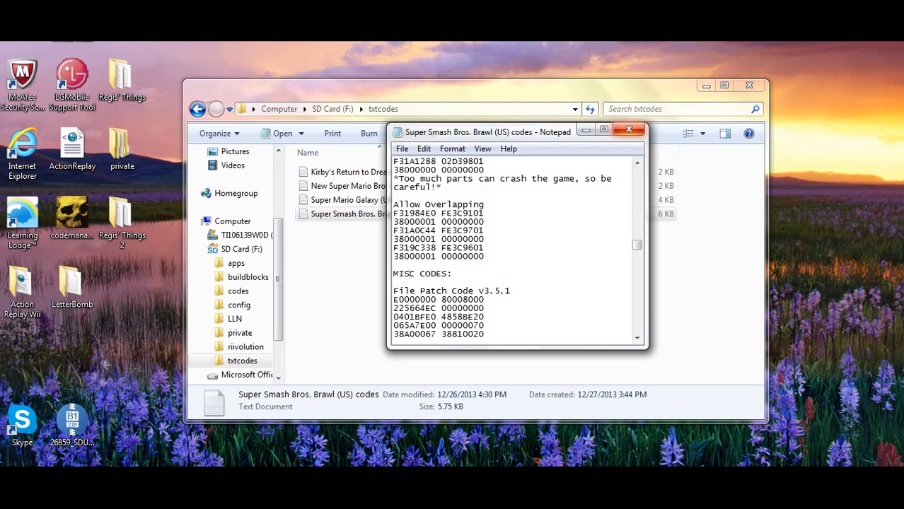
left_click(628, 129)
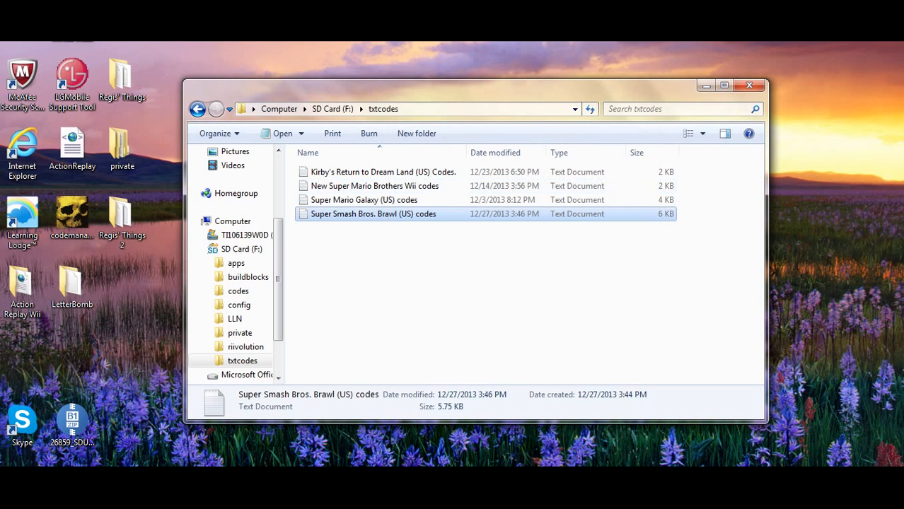
Revisit txtcodes from the SD card root to check its files, then return to the root
left_click(198, 108)
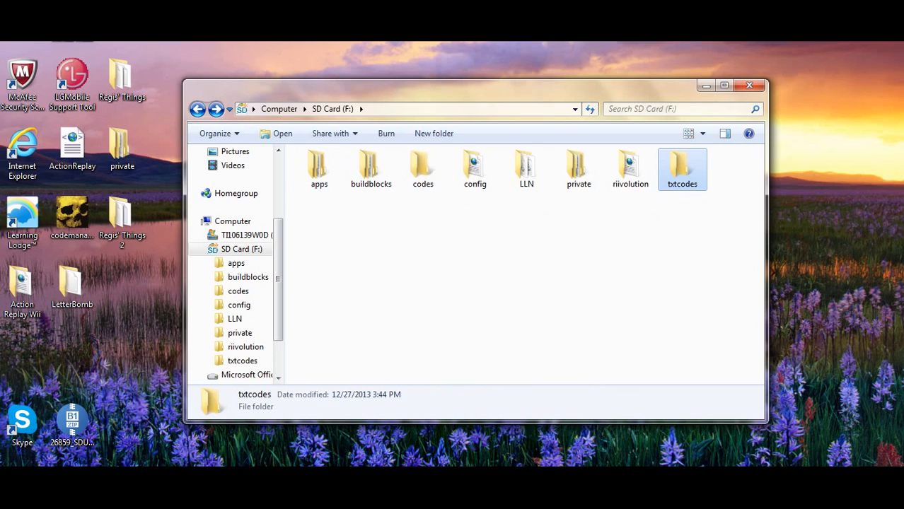
mouse_move(422, 168)
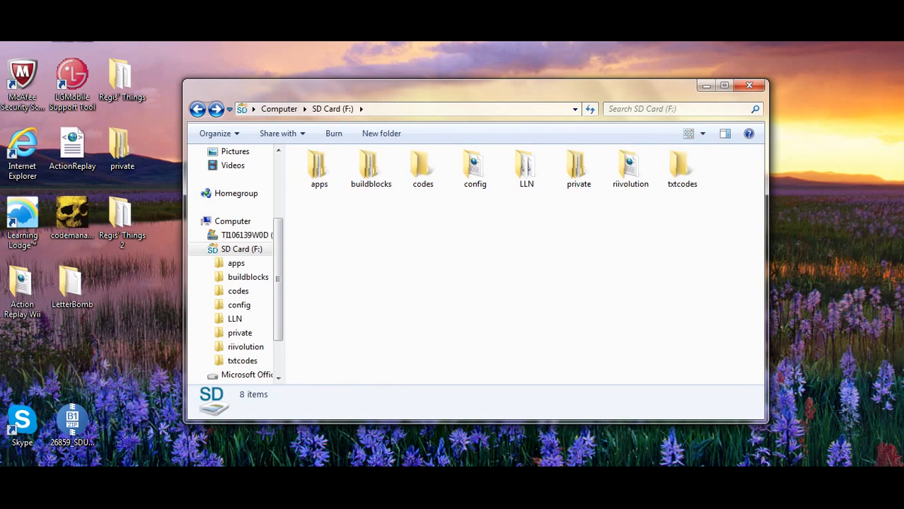
double_click(682, 167)
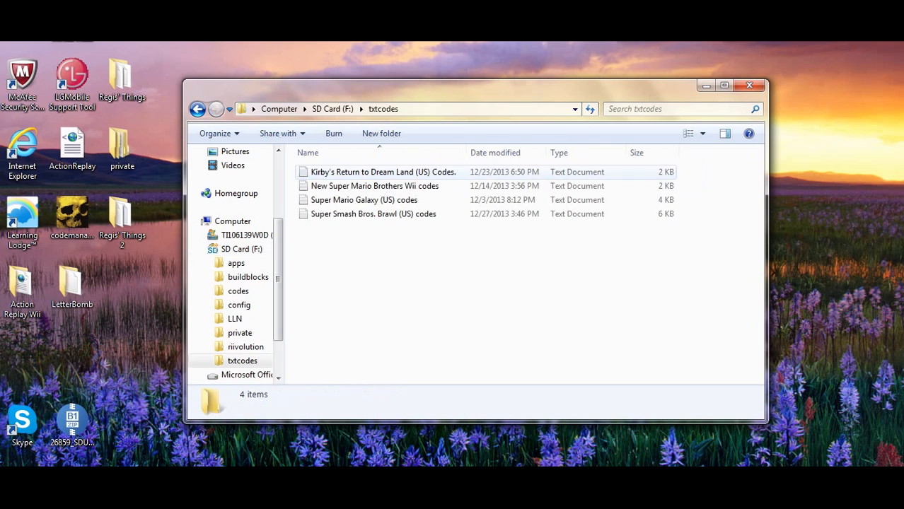
left_click(198, 107)
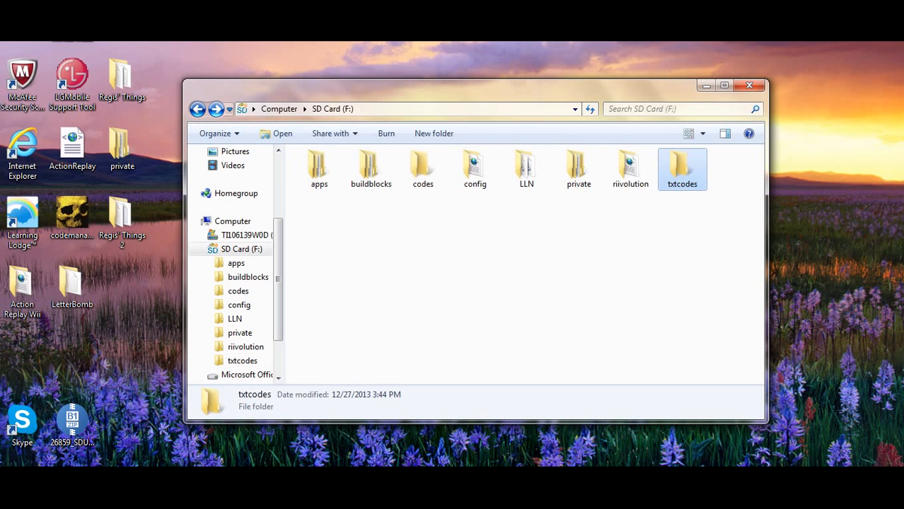
mouse_move(422, 168)
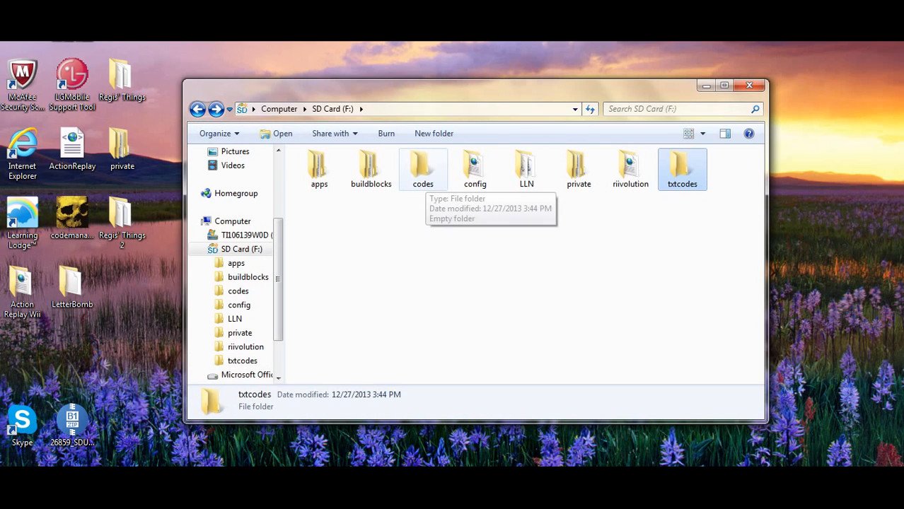